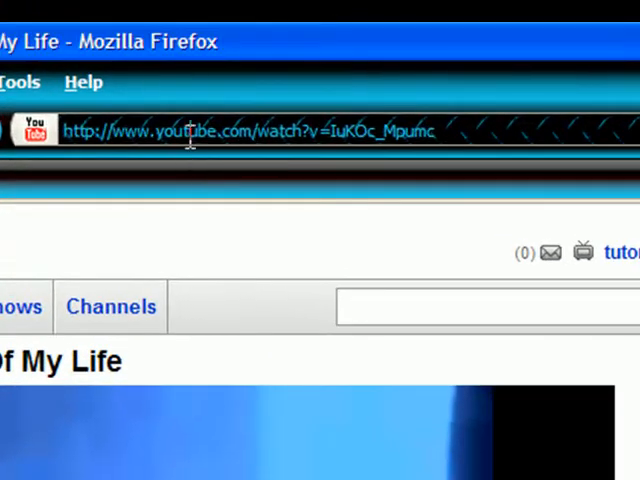
Step: Select the 'youtube' part of the video's address so it can be replaced with 'voobys'
double_click(184, 130)
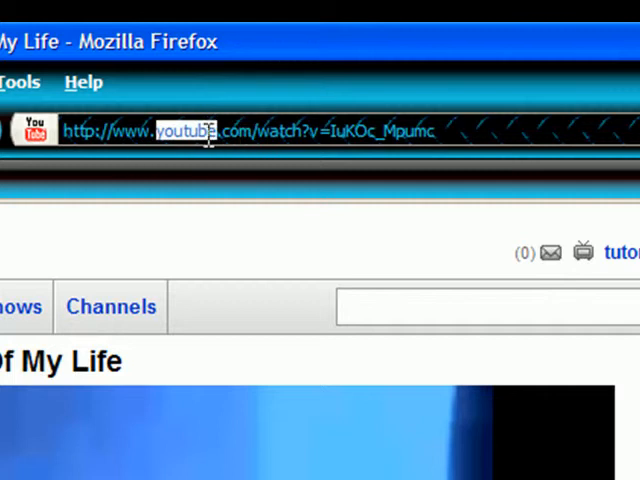
mouse_move(432, 448)
type("voobys")
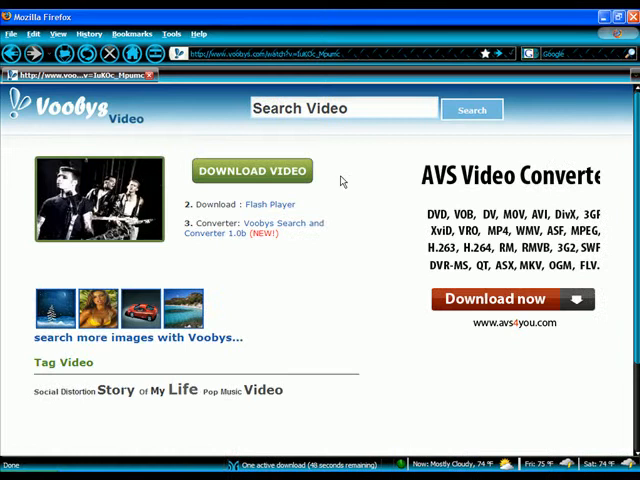
Step: Scroll down the Voobys video page to reach the Download Video option
scroll("down", 3)
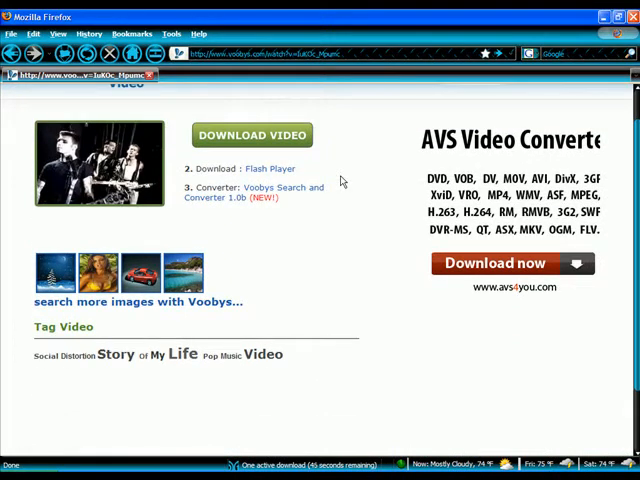
mouse_move(278, 196)
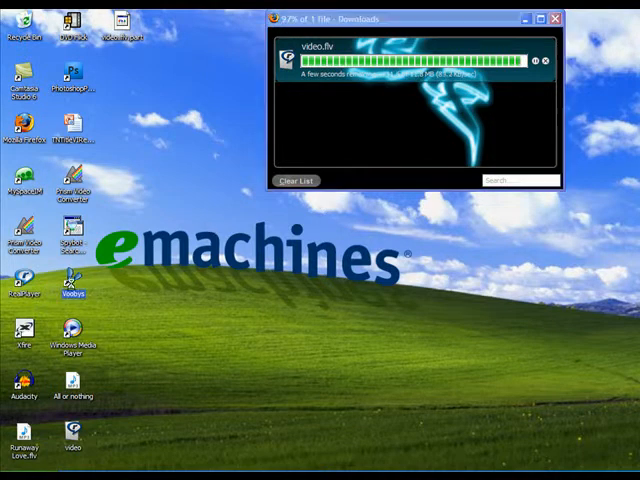
mouse_move(72, 280)
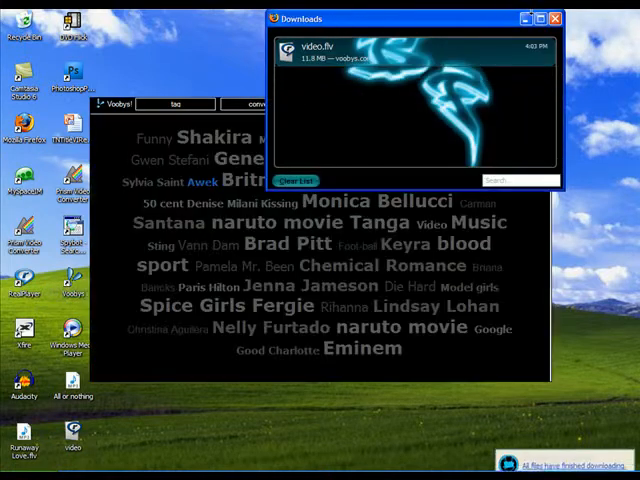
Step: Close the finished Downloads window and switch Voobys to its converter
left_click(556, 18)
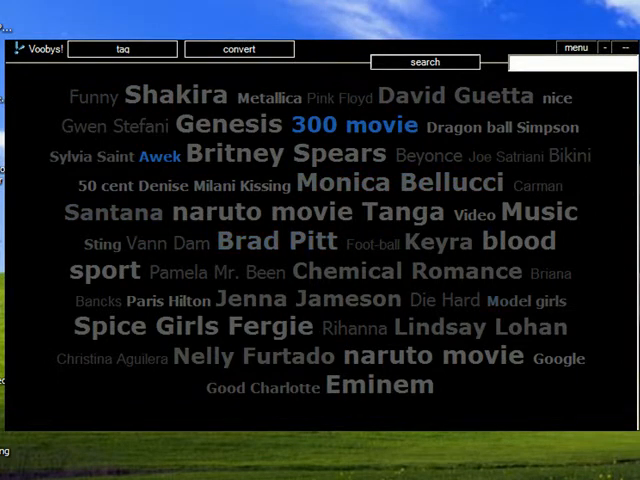
mouse_move(224, 246)
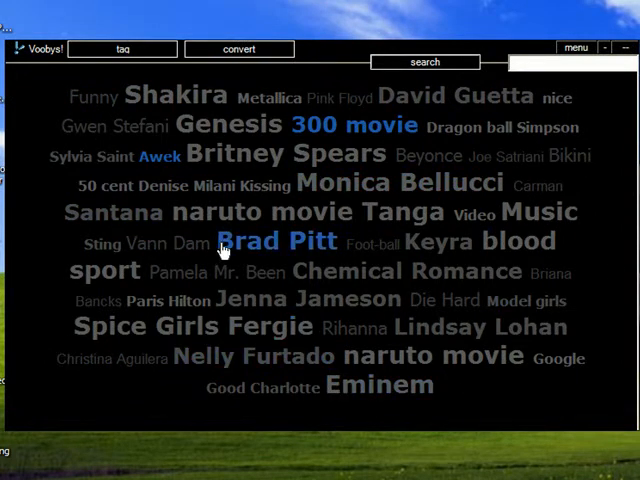
left_click(238, 48)
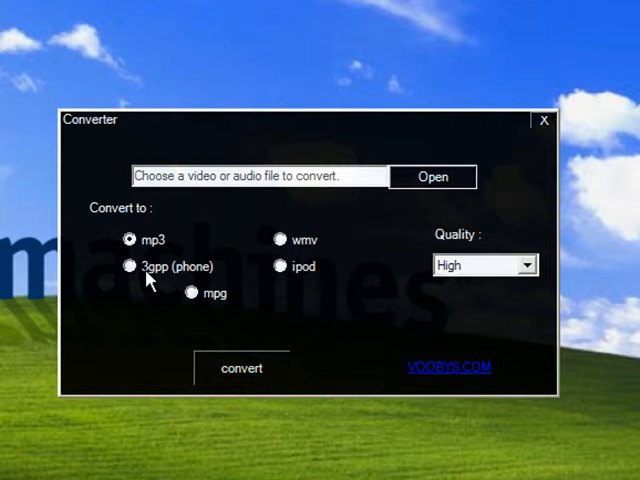
mouse_move(144, 280)
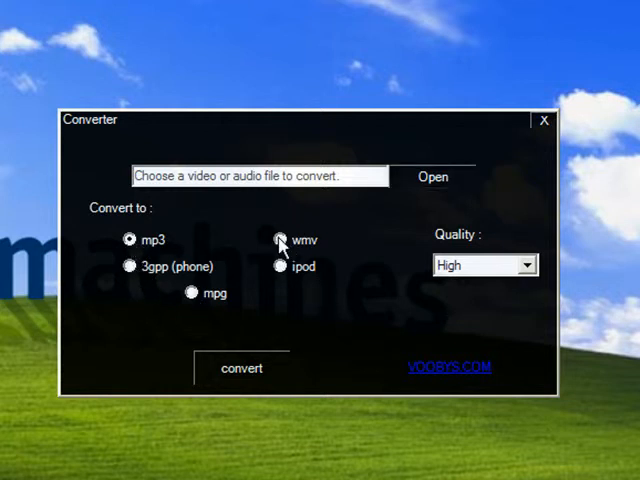
Step: Try the iPod, 3GPP and WMV formats, settle on MP3, then browse for the file to convert
left_click(280, 268)
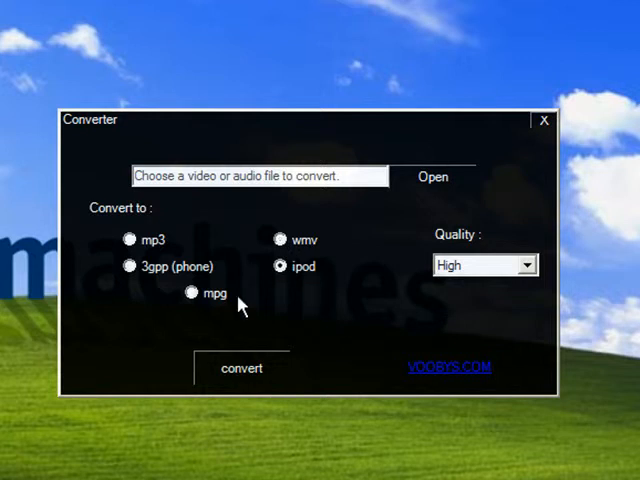
left_click(130, 268)
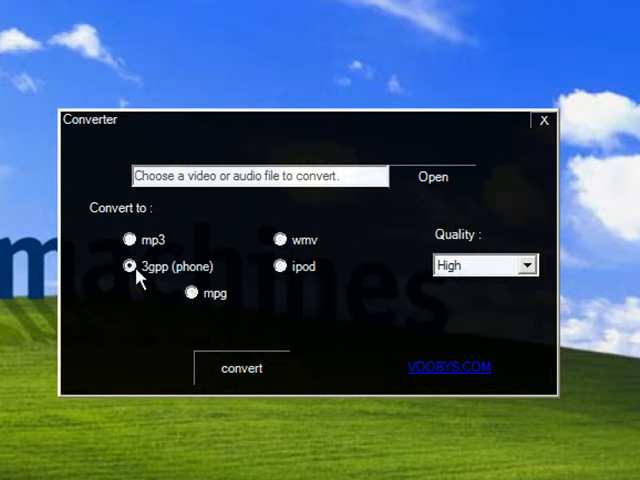
mouse_move(176, 268)
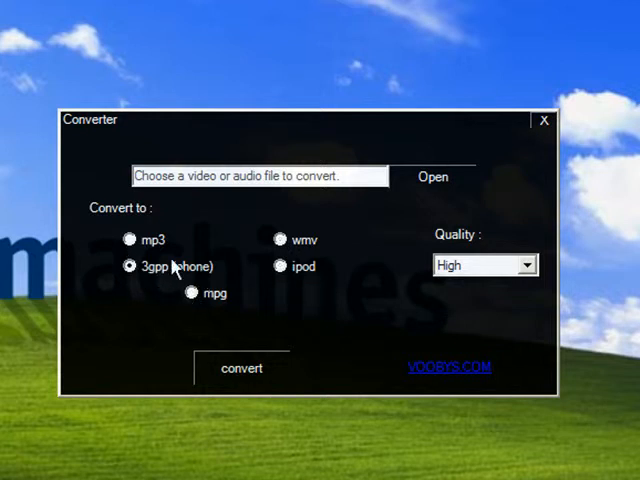
left_click(280, 240)
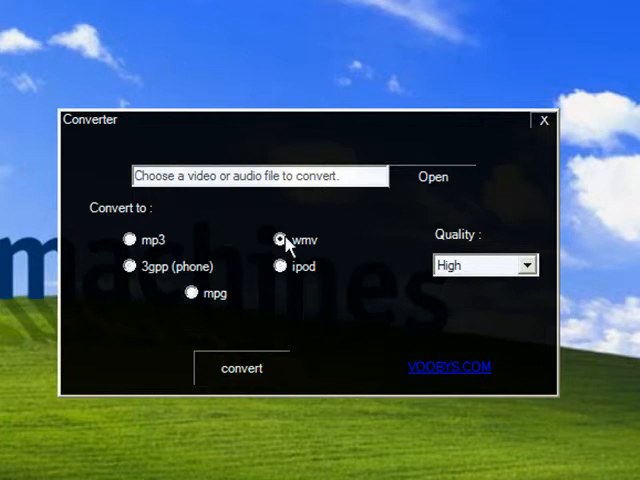
left_click(280, 240)
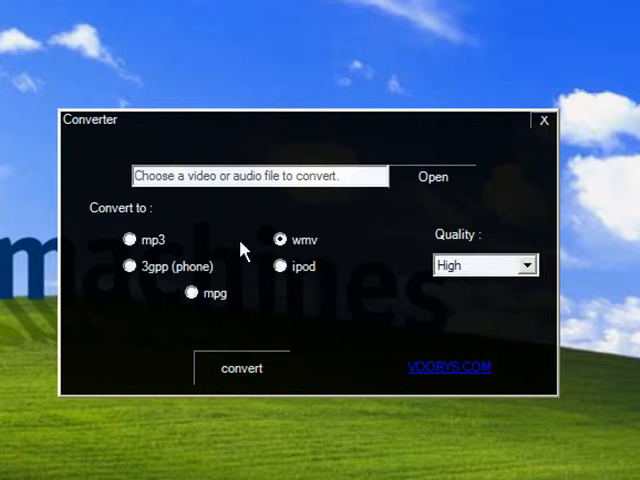
left_click(128, 240)
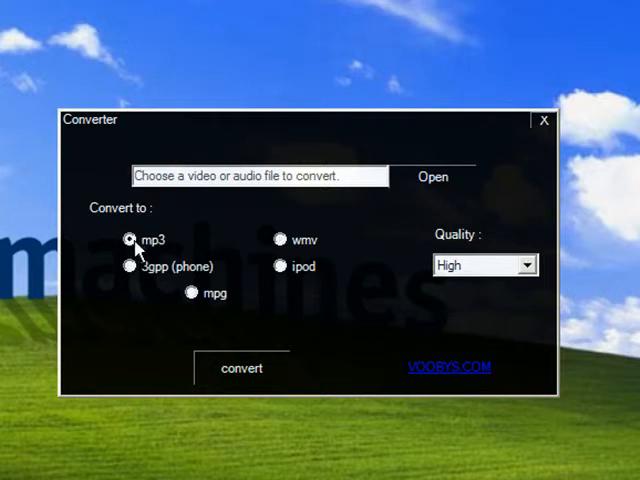
left_click(128, 240)
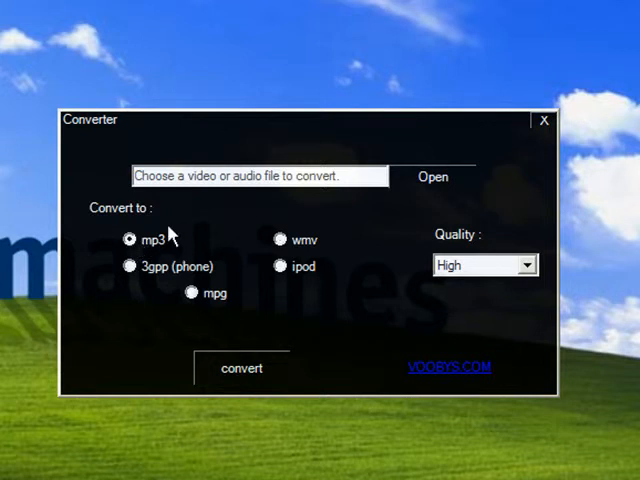
mouse_move(172, 218)
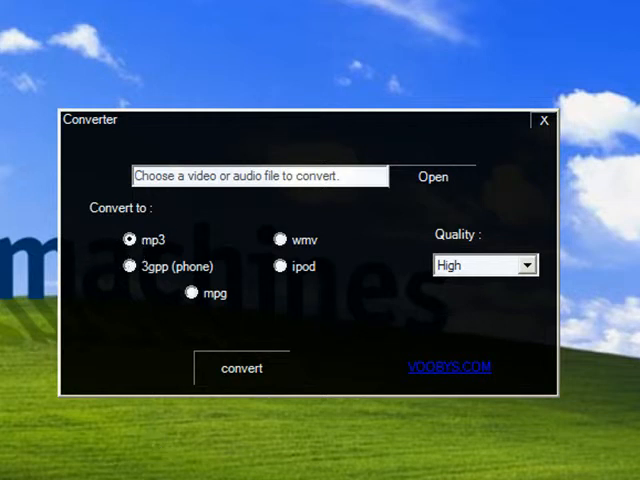
left_click(432, 176)
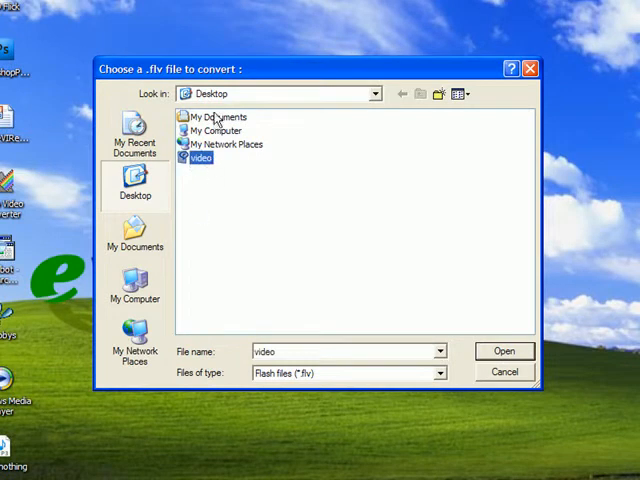
Step: Show All files (*.*) in the picker and choose the downloaded video on the Desktop
left_click(216, 116)
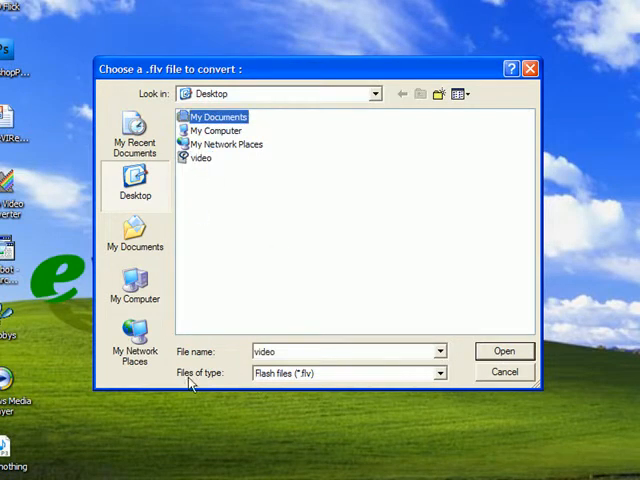
left_click(438, 372)
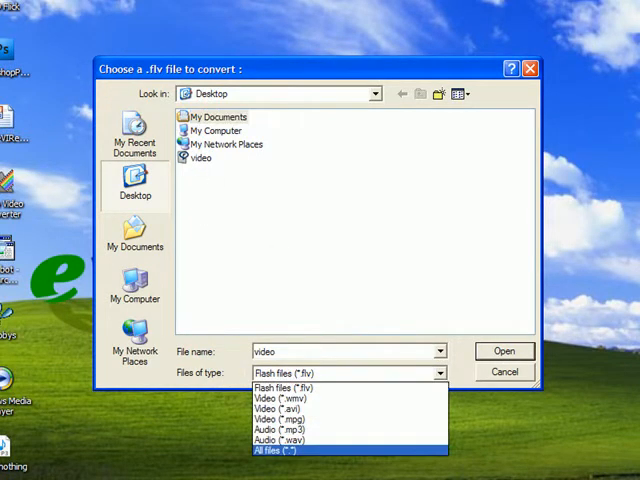
left_click(280, 454)
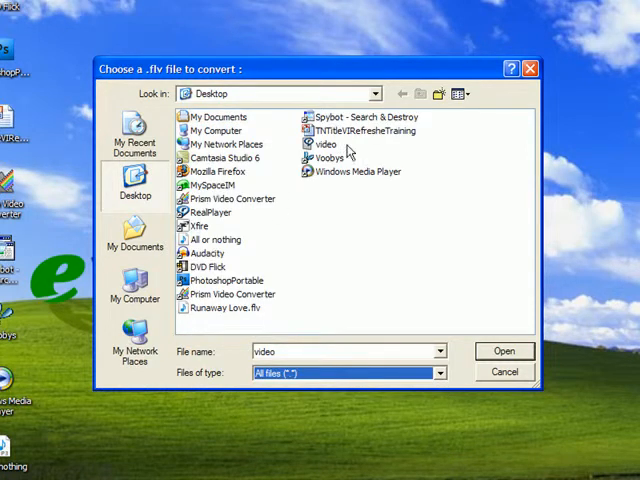
left_click(504, 350)
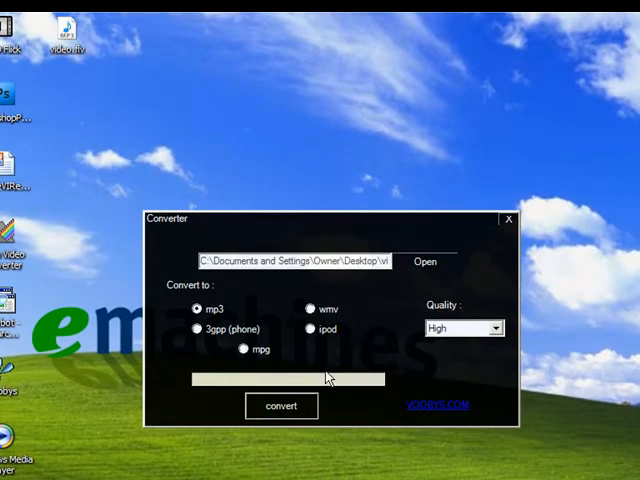
Step: Convert the video to MP3, acknowledge 'Conversion Successful' and close Voobys
left_click(280, 404)
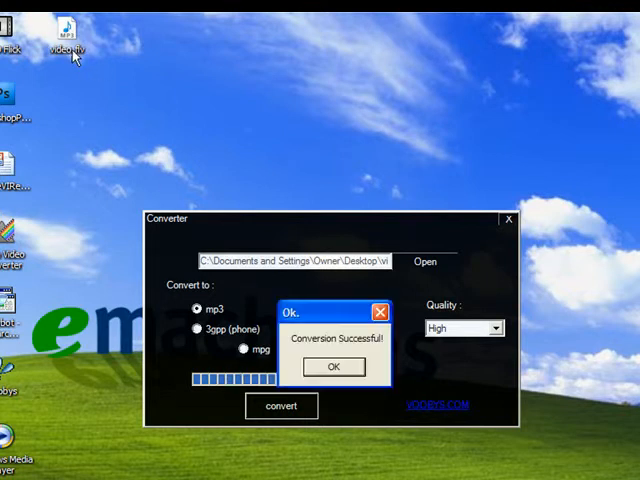
left_click(334, 366)
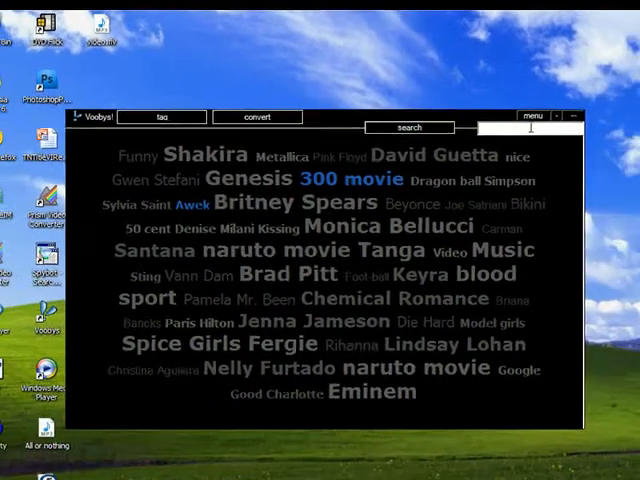
left_click(568, 116)
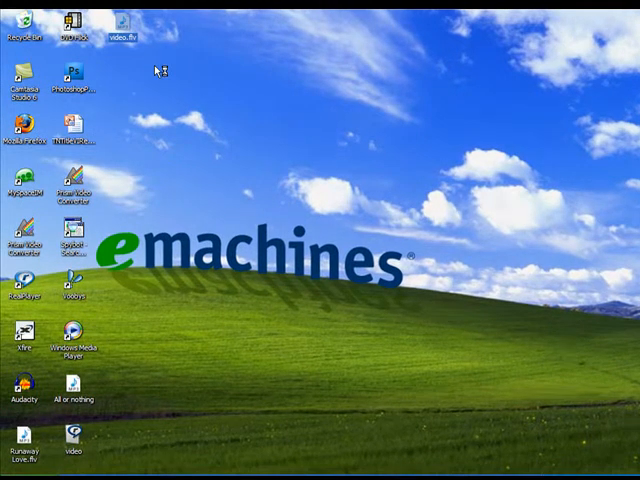
Step: Play the converted file from the Desktop in Windows Media Player, then pause it
double_click(128, 24)
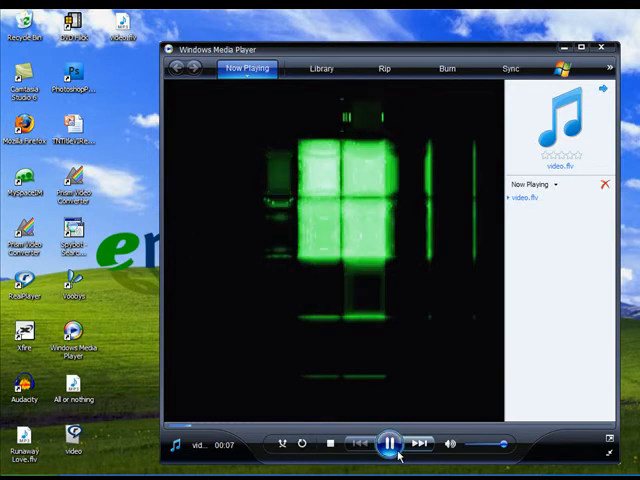
left_click(390, 444)
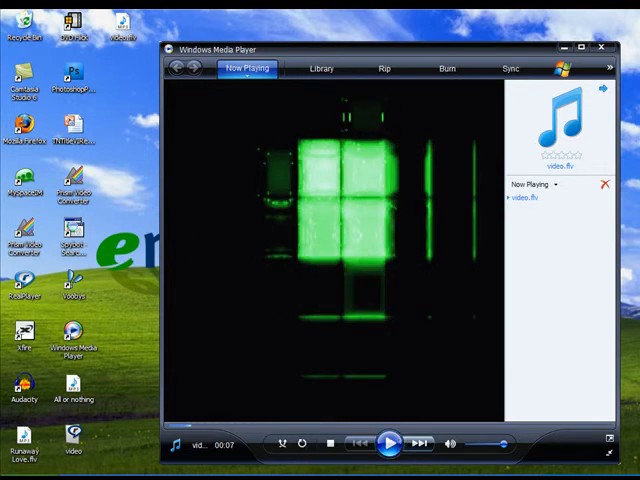